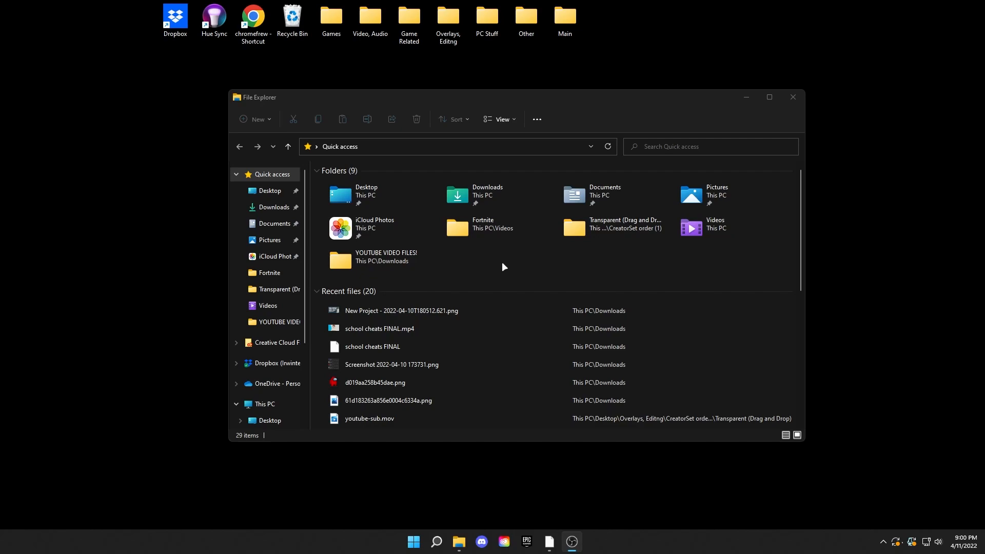
Launch Command Prompt from search and run shutdown -i to bring up the Remote Shutdown Dialog.
{"action": "left_click", "coordinate": [499, 118]}
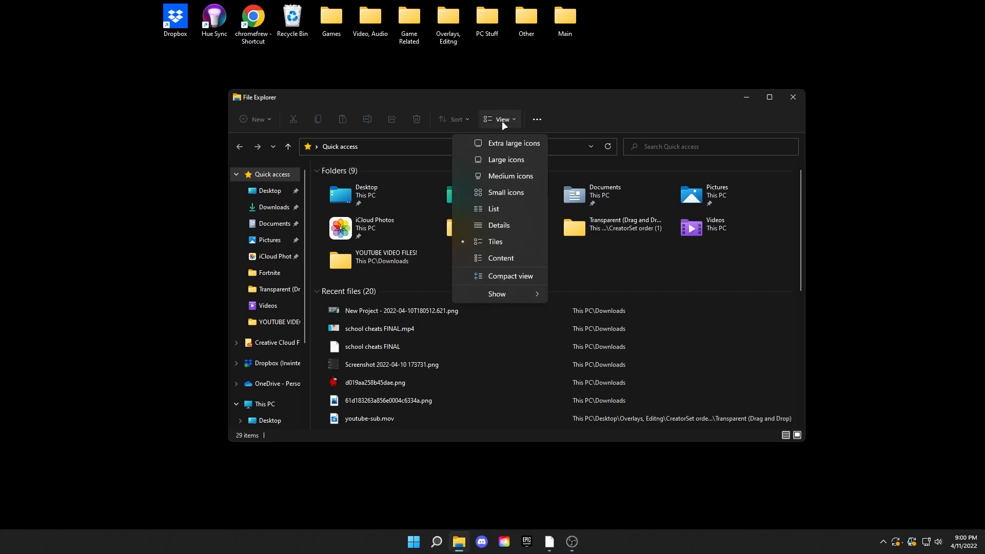
{"action": "left_click", "coordinate": [497, 294]}
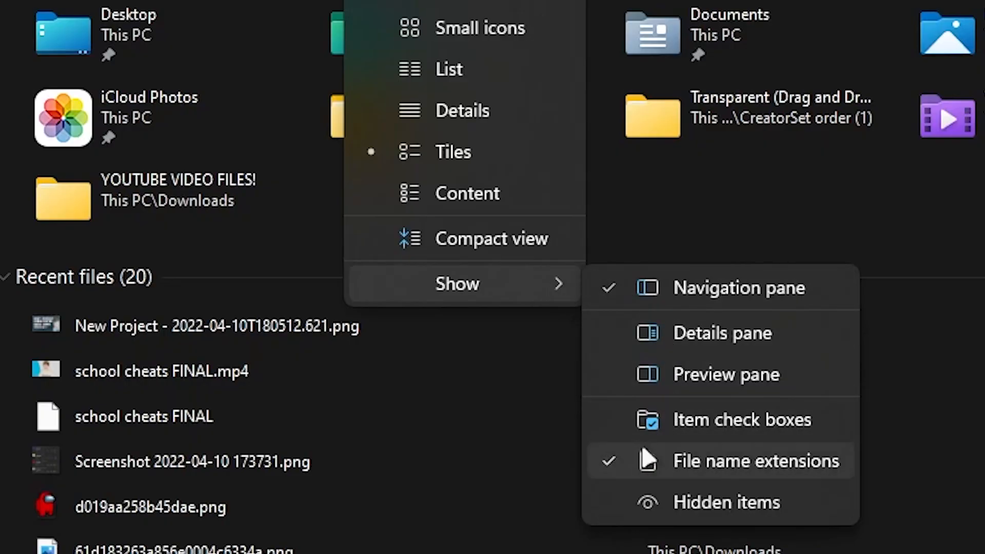
{"action": "mouse_move", "coordinate": [773, 465]}
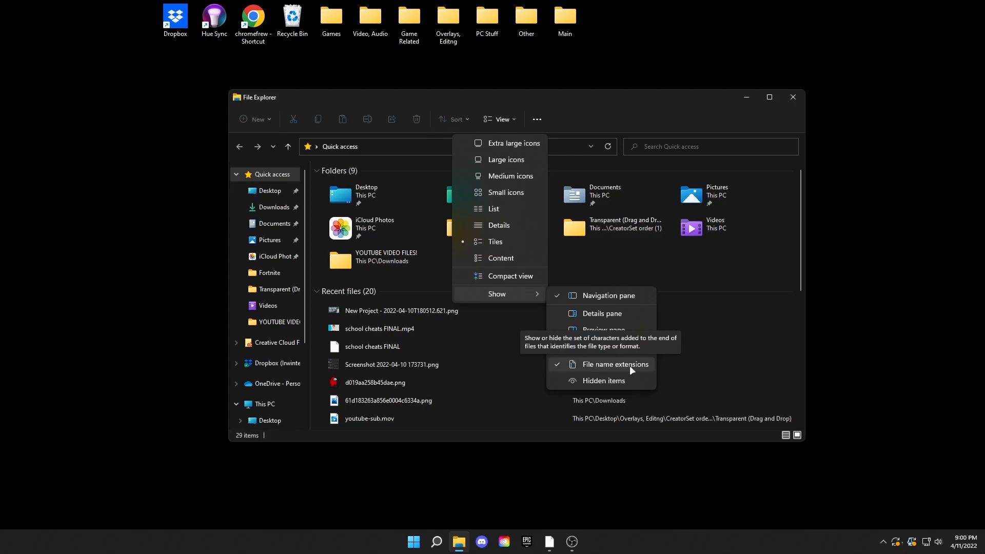
{"action": "mouse_move", "coordinate": [776, 129]}
{"action": "type", "text": "cmd"}
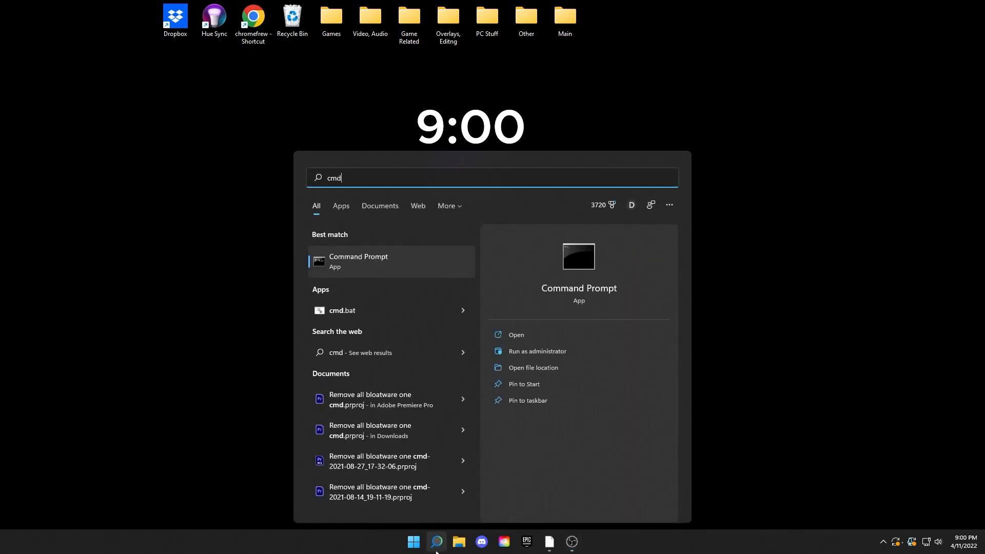
{"action": "left_click", "coordinate": [516, 334]}
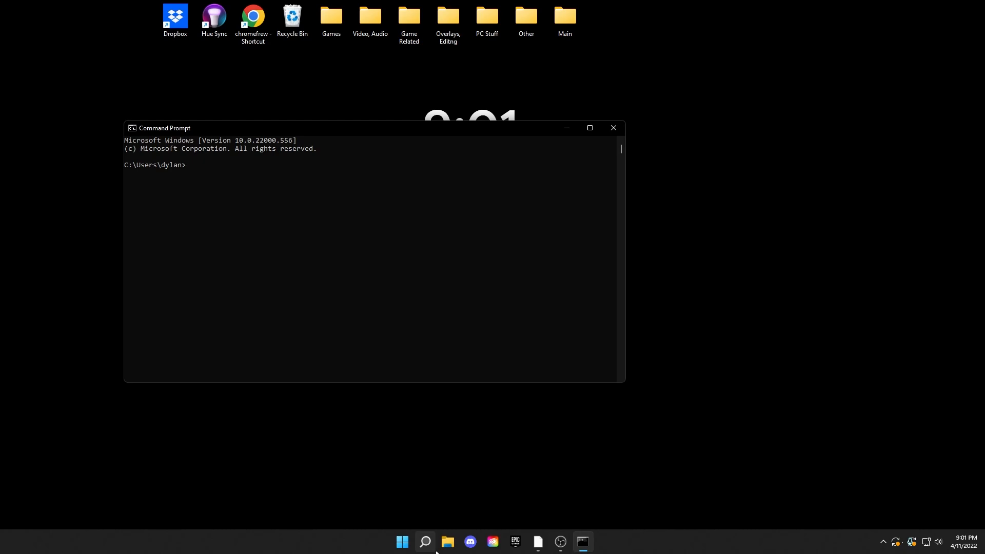
{"action": "mouse_move", "coordinate": [238, 204]}
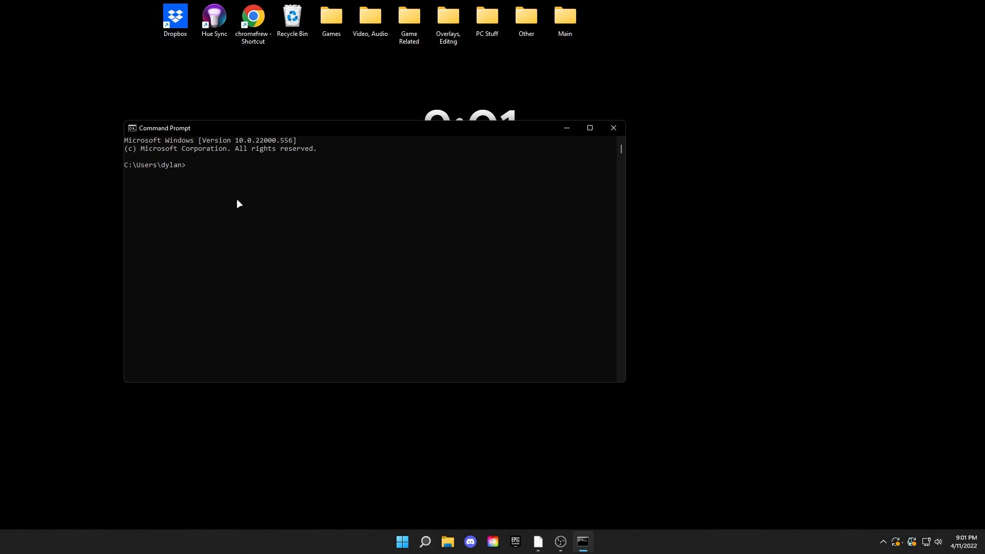
{"action": "type", "text": "shutdown"}
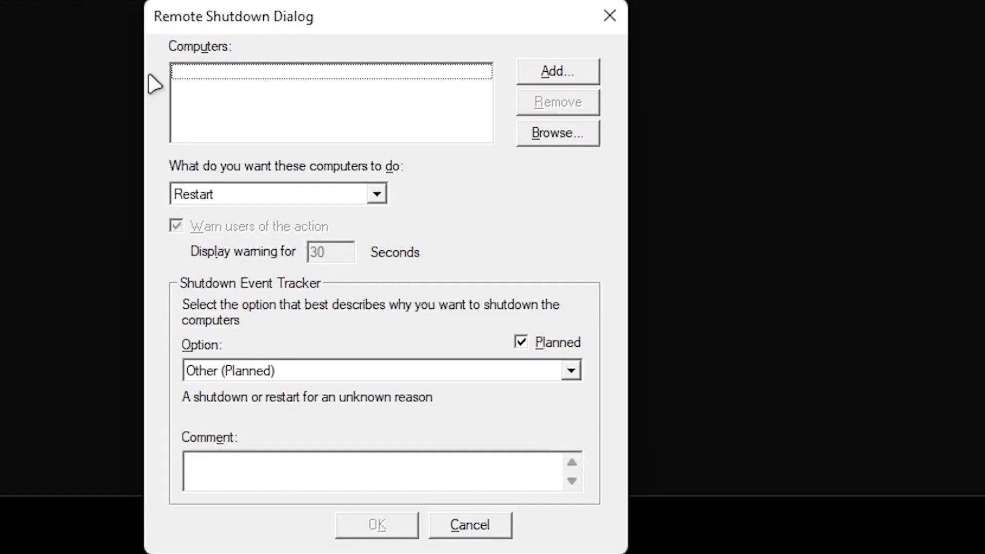
{"action": "mouse_move", "coordinate": [338, 86]}
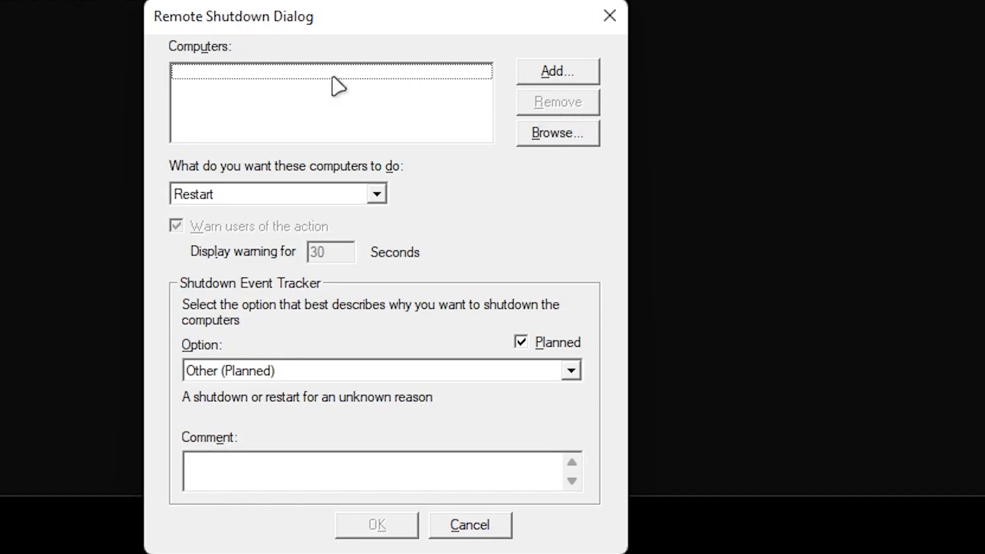
Review the action and reason dropdowns, keeping Other (Planned) as the reason.
{"action": "left_click", "coordinate": [377, 193]}
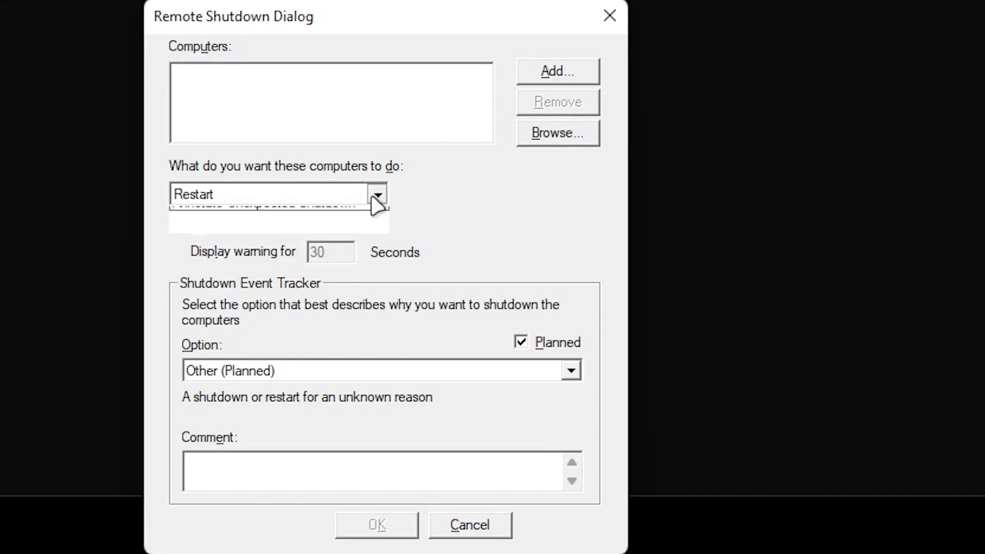
{"action": "left_click", "coordinate": [376, 193]}
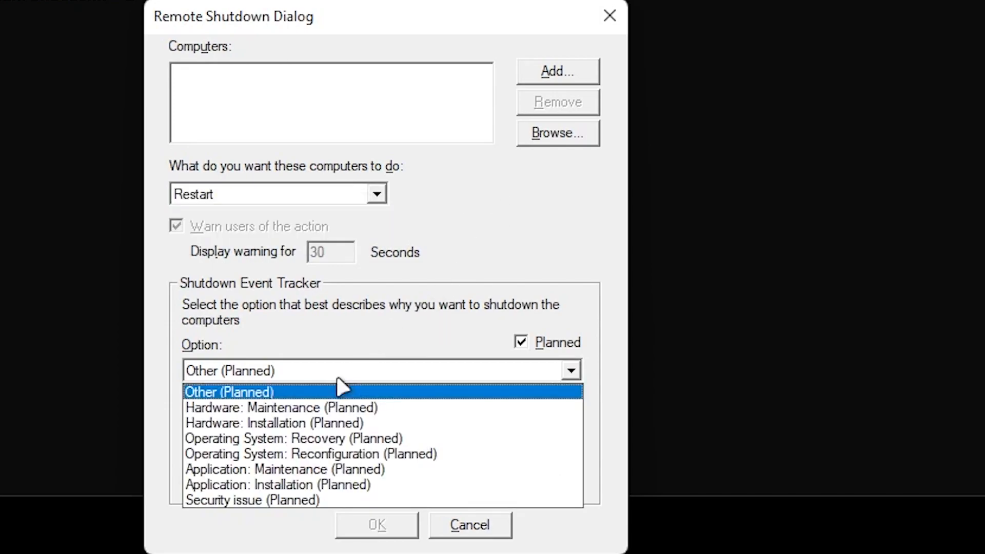
{"action": "left_click", "coordinate": [228, 392]}
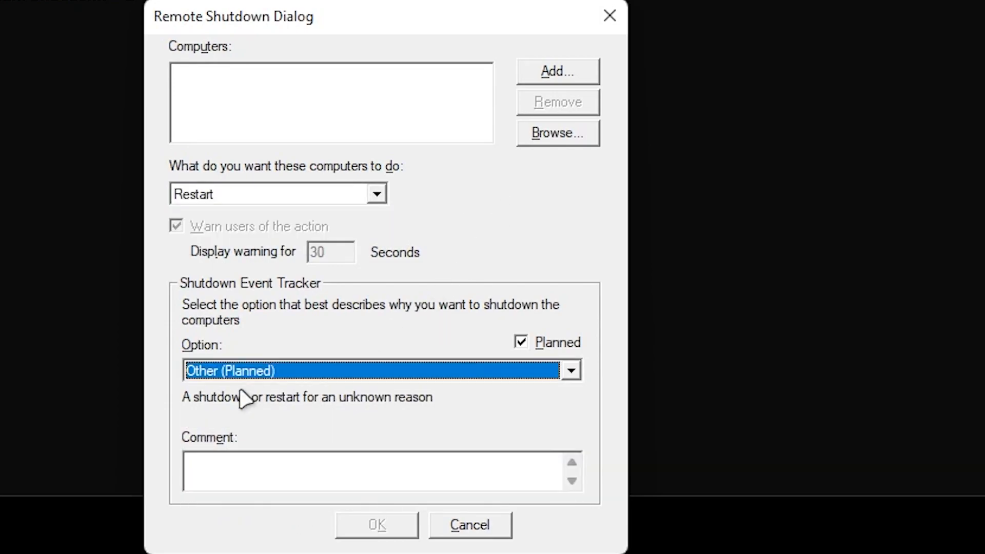
Enter the comment 'your computer is trashed lol', then cancel the dialog.
{"action": "type", "text": "y"}
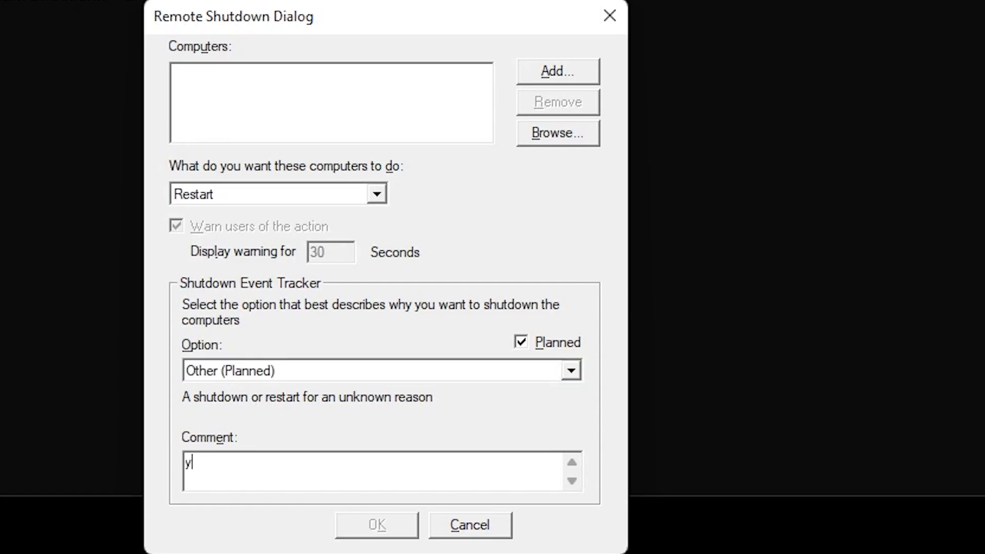
{"action": "type", "text": "our compute"}
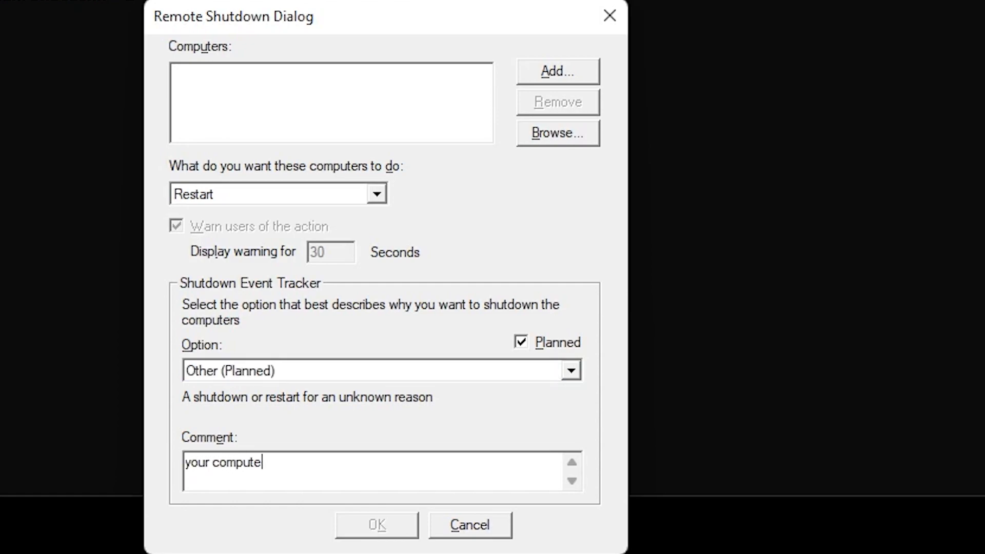
{"action": "type", "text": "r is trashed lol"}
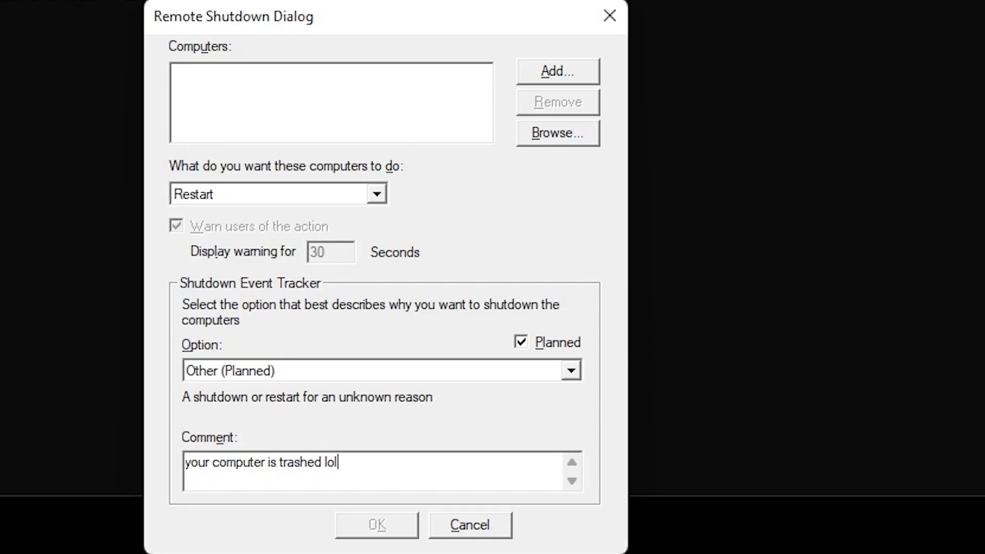
{"action": "left_click", "coordinate": [469, 524]}
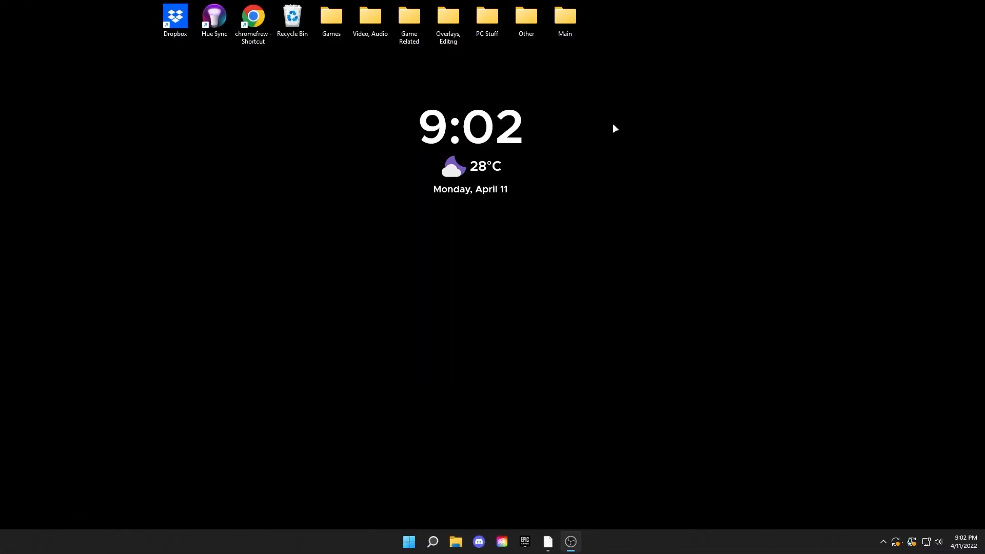
{"action": "mouse_move", "coordinate": [377, 294]}
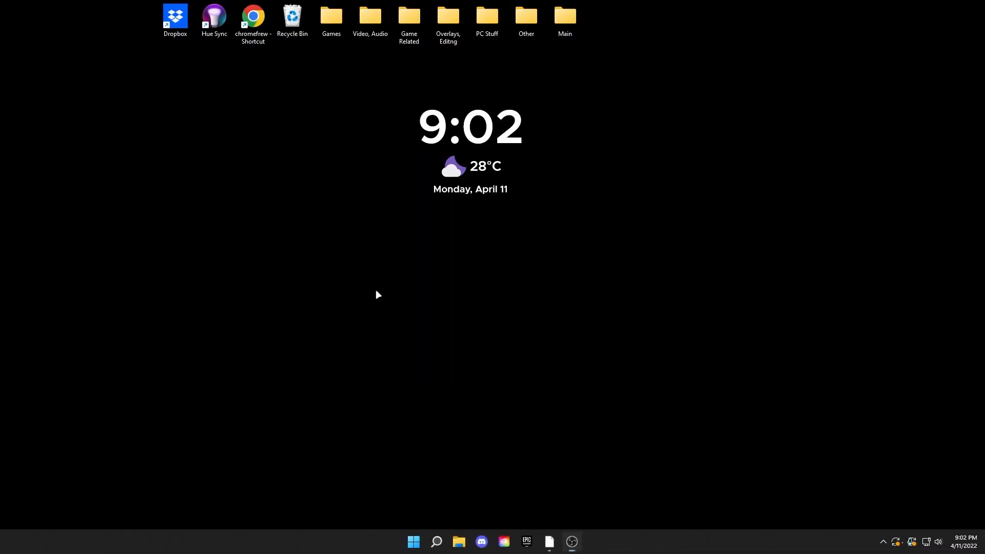
Create a desktop text document renamed to windows breaker.bat, accept the extension change, and show its full actions.
{"action": "right_click", "coordinate": [378, 294]}
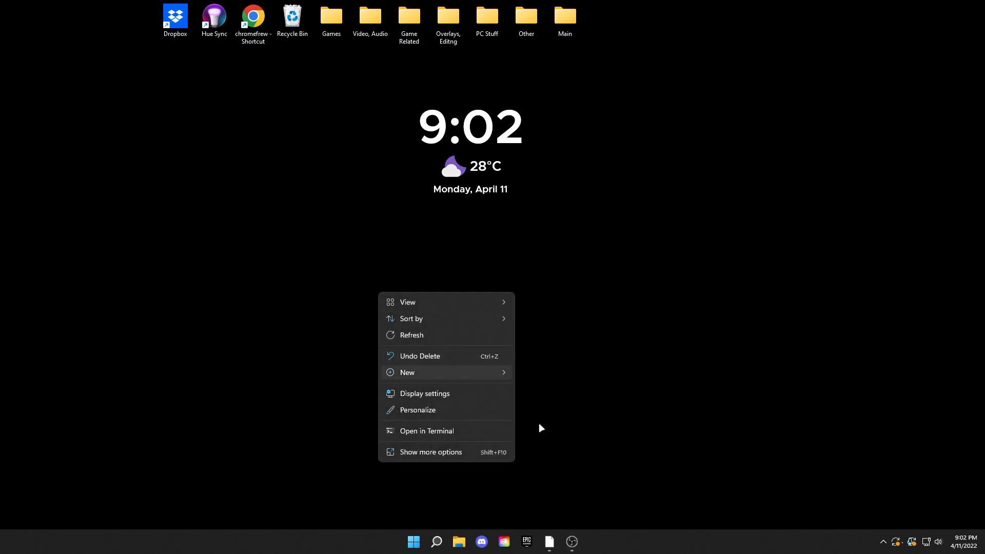
{"action": "left_click", "coordinate": [407, 372]}
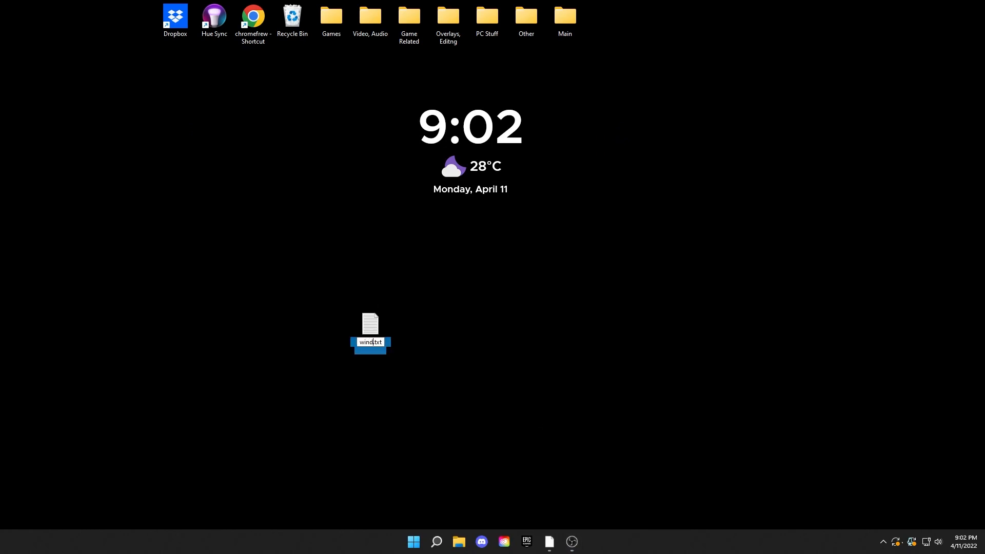
{"action": "type", "text": "windows breaker"}
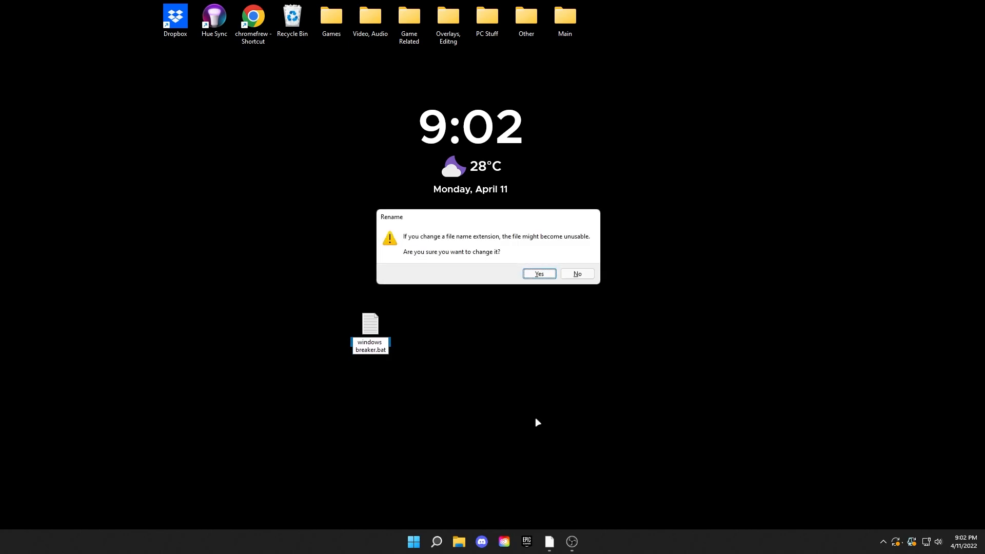
{"action": "left_click", "coordinate": [537, 274]}
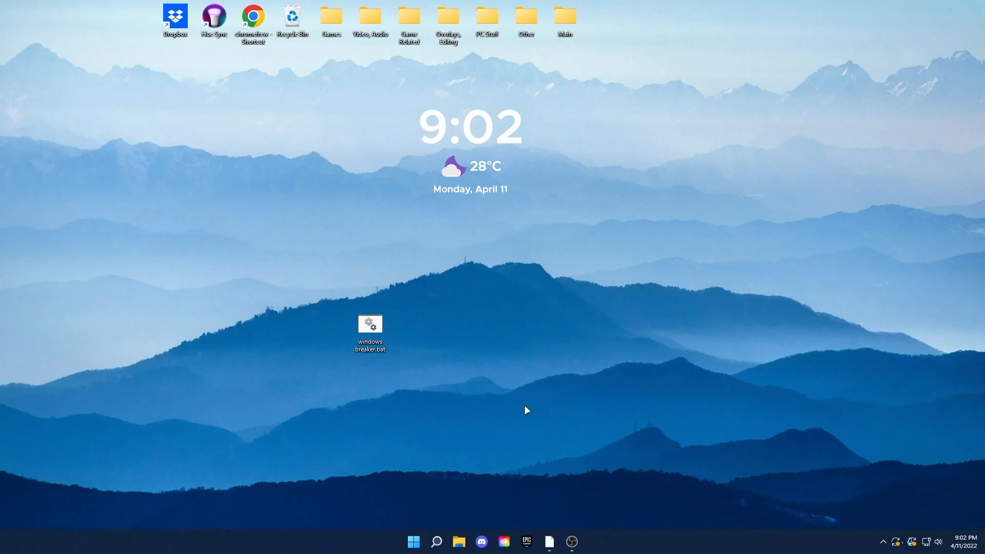
{"action": "right_click", "coordinate": [370, 326]}
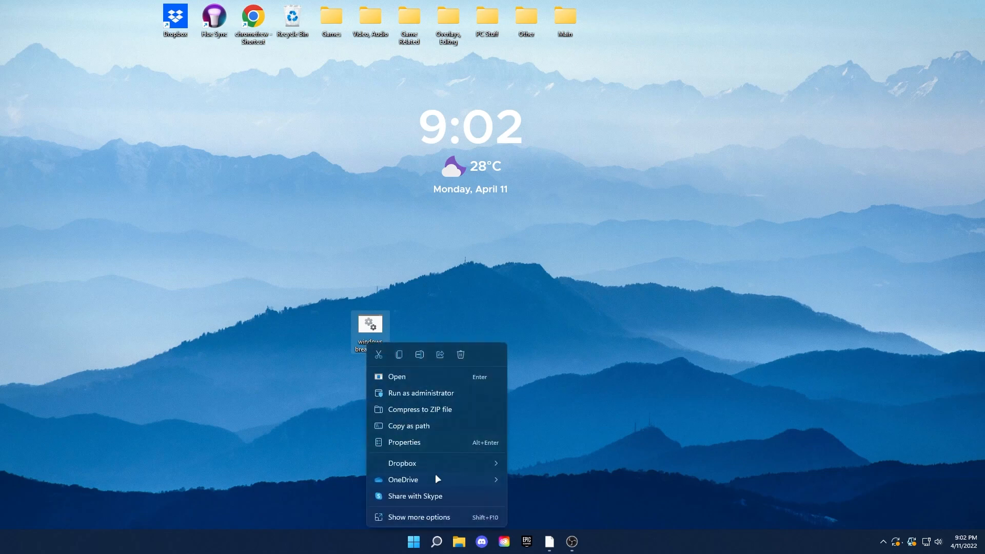
{"action": "left_click", "coordinate": [418, 517]}
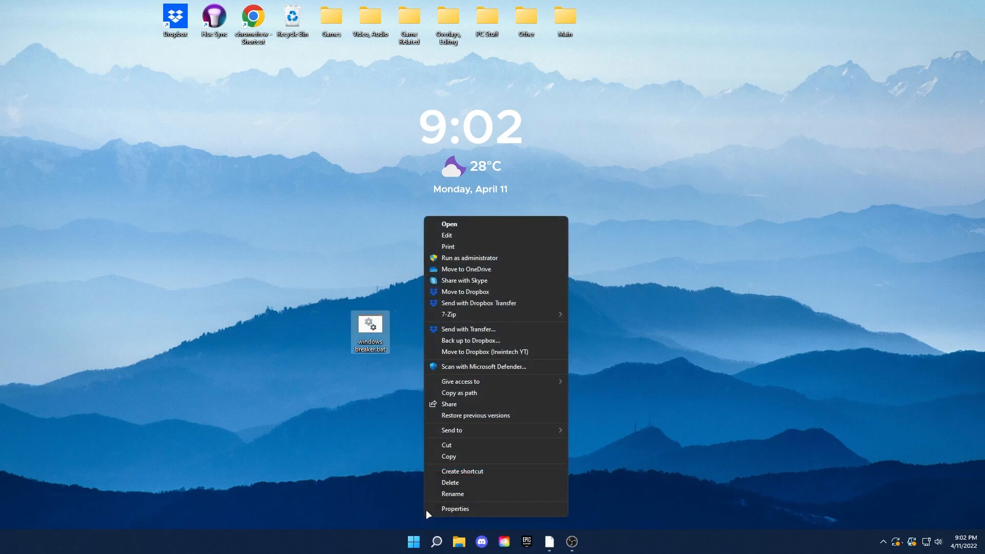
{"action": "mouse_move", "coordinate": [448, 224]}
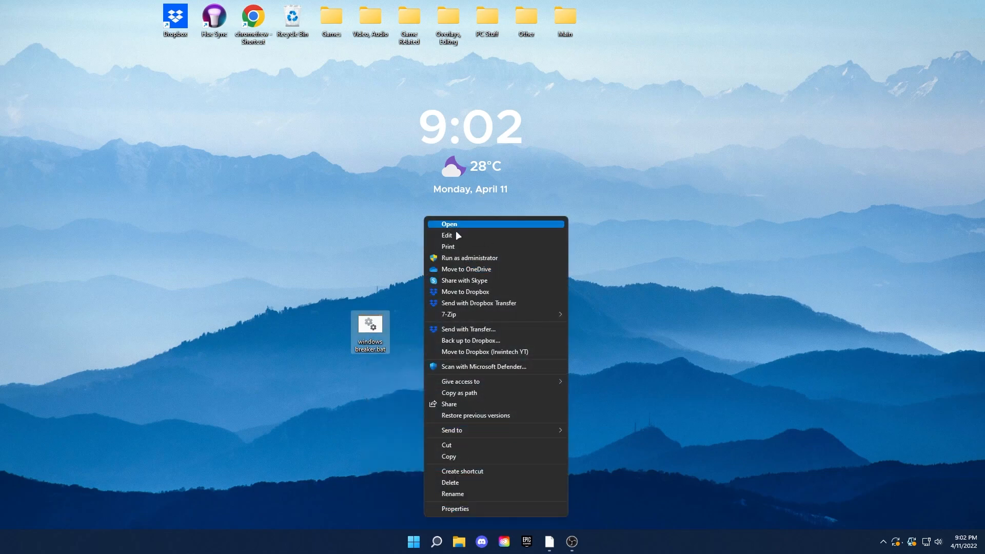
Write the loop FOR /L %%X IN (0,1,10) DO MDKIR %%X in windows breaker.bat and save.
{"action": "left_click", "coordinate": [447, 235]}
{"action": "type", "text": "FOR /L %%X IN (0,1,10) DO MDKIR %%X"}
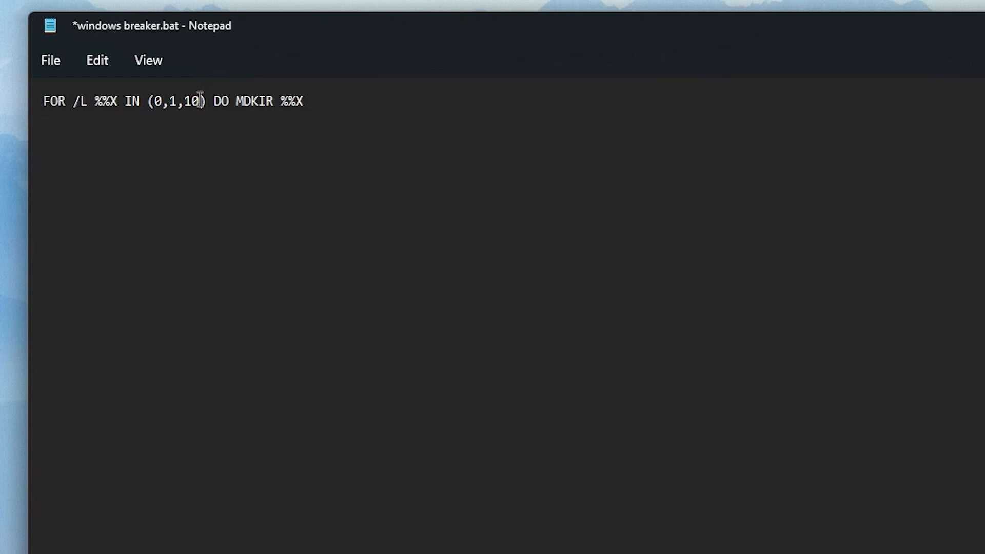
{"action": "type", "text": "00"}
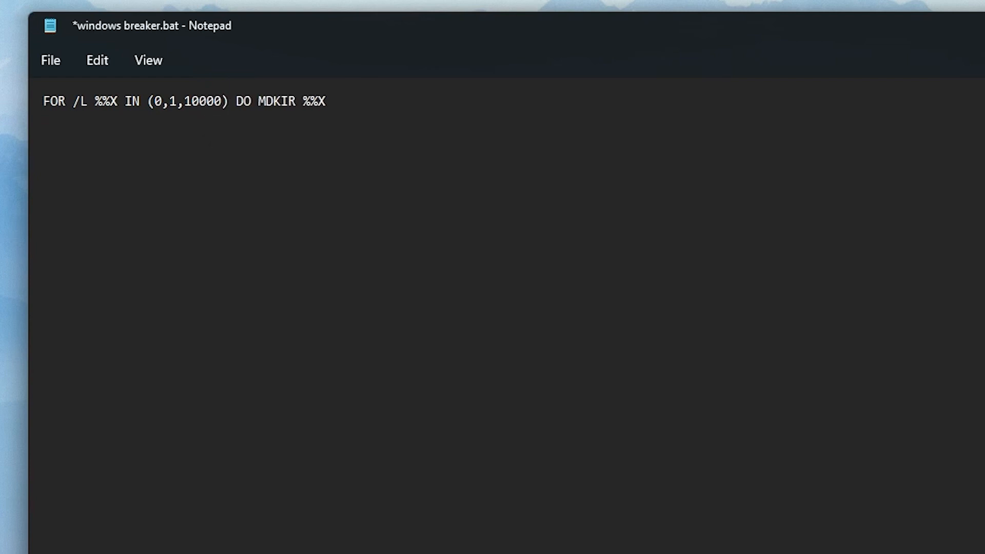
{"action": "type", "text": "0"}
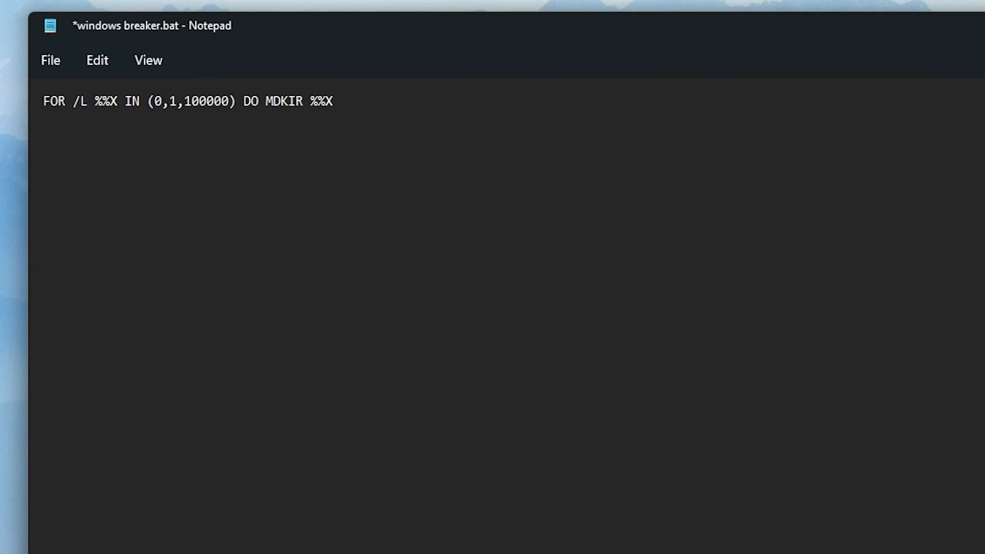
{"action": "key", "text": "BackSpace"}
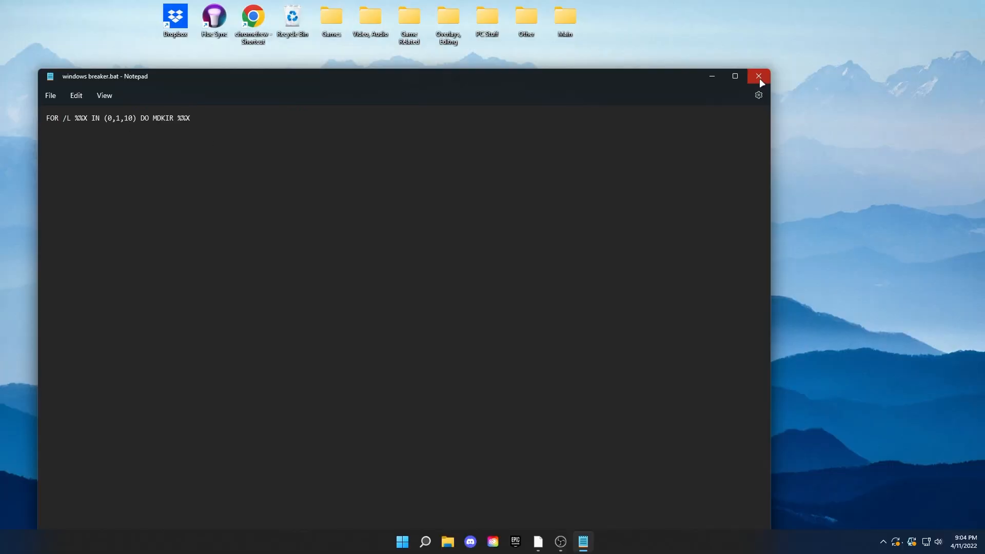
Close the Notepad window editing windows breaker.bat.
{"action": "left_click", "coordinate": [759, 76]}
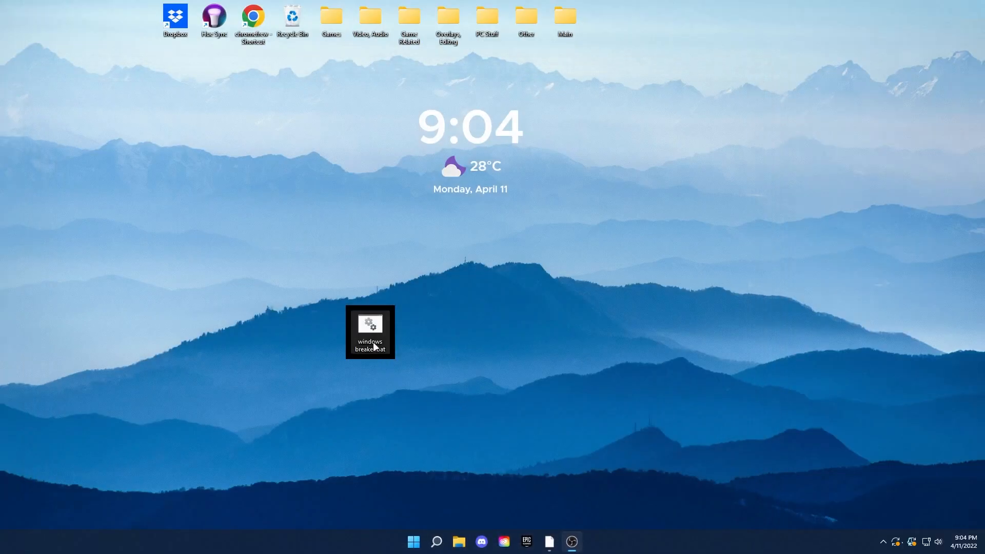
{"action": "mouse_move", "coordinate": [413, 347]}
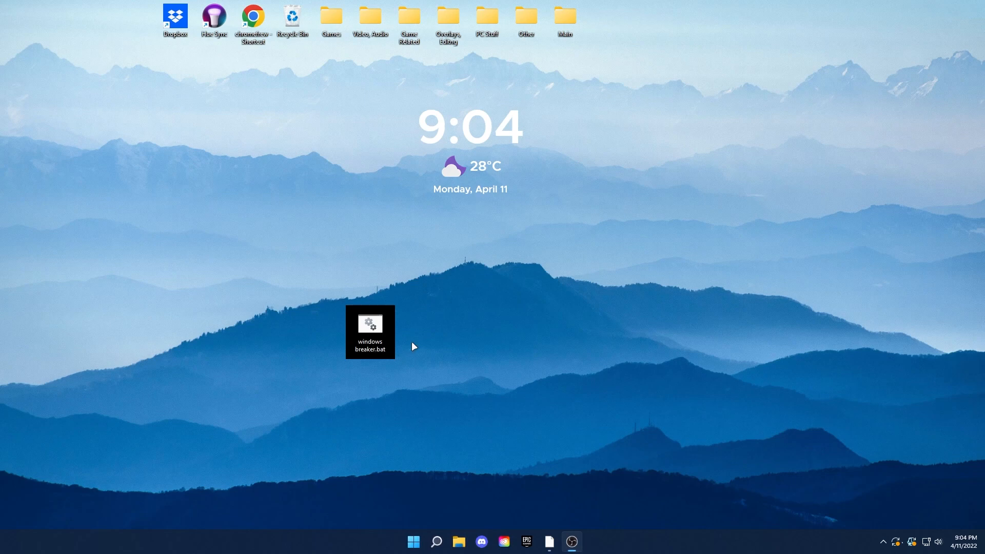
{"action": "mouse_move", "coordinate": [243, 195]}
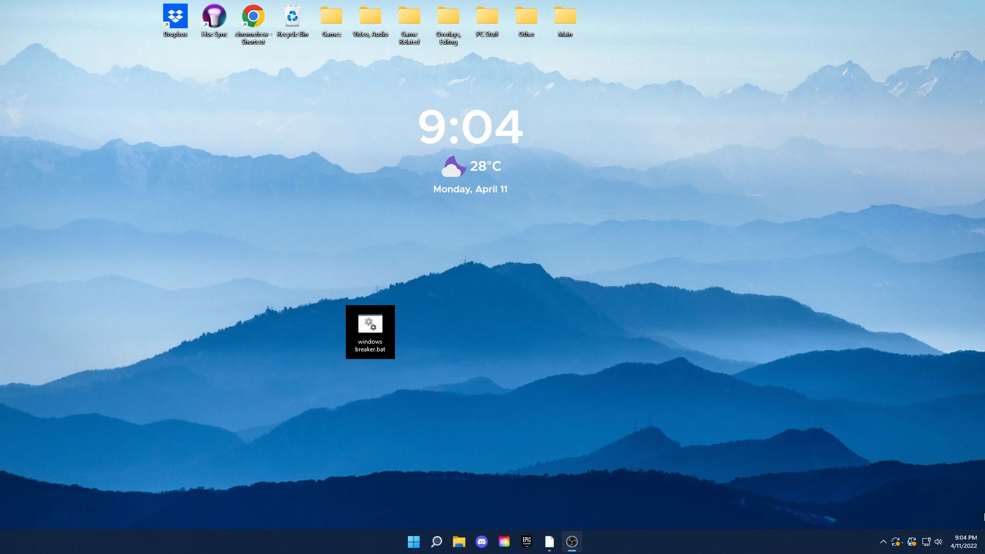
{"action": "mouse_move", "coordinate": [412, 367]}
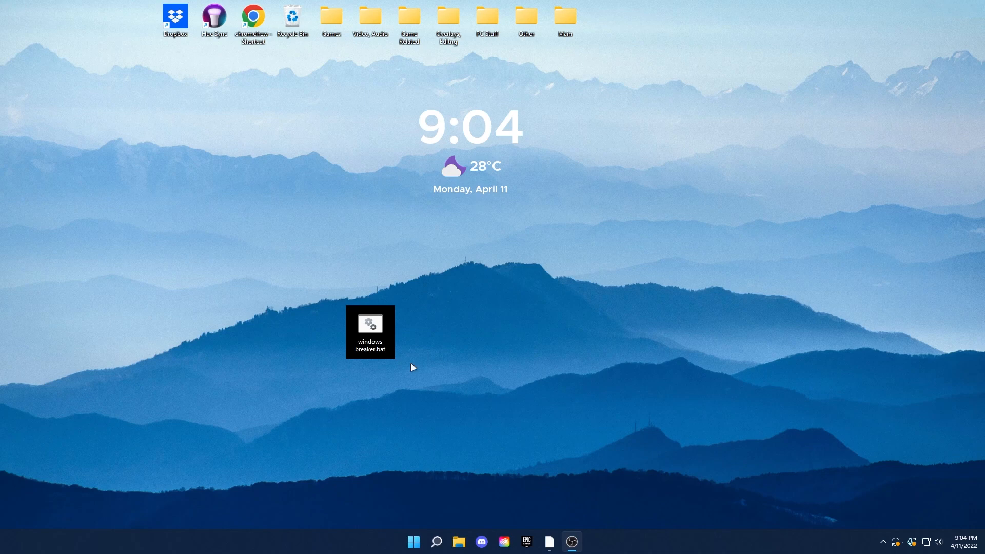